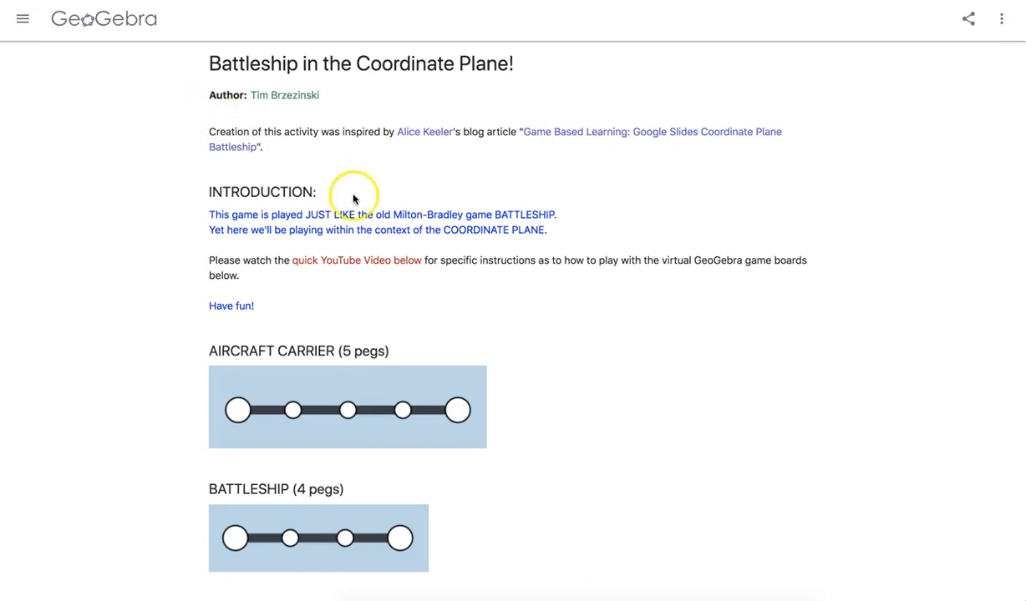
Scroll down past the ship list to the YOUR GAME BOARD applet
scroll("down", 3)
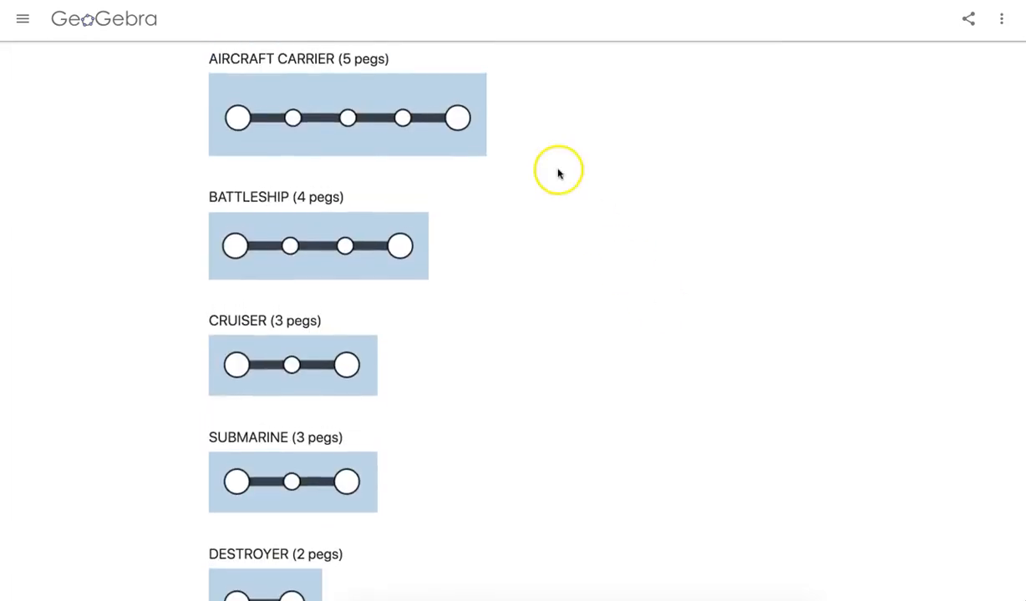
scroll("down", 3)
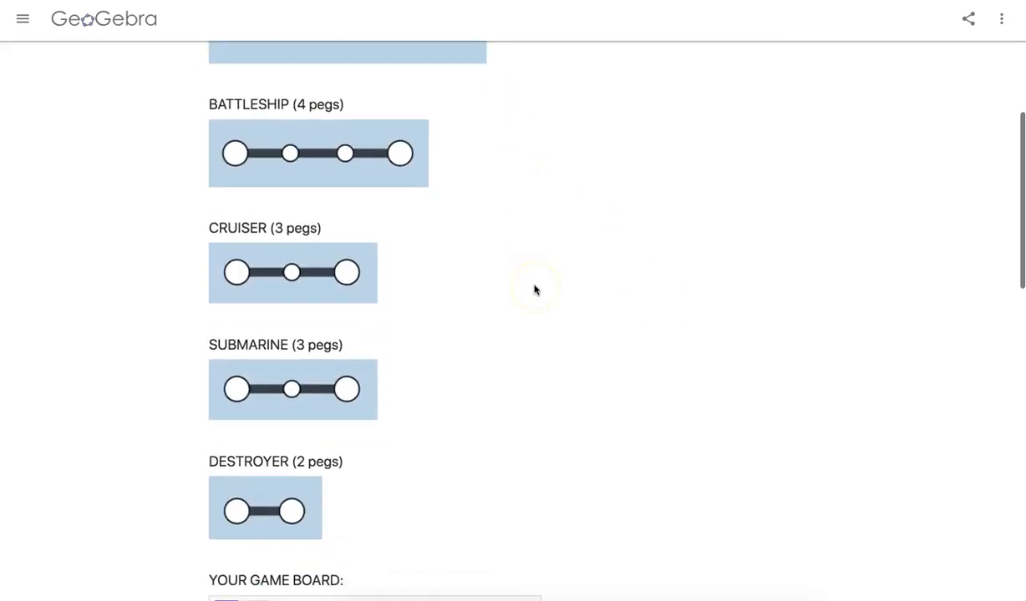
scroll("down", 3)
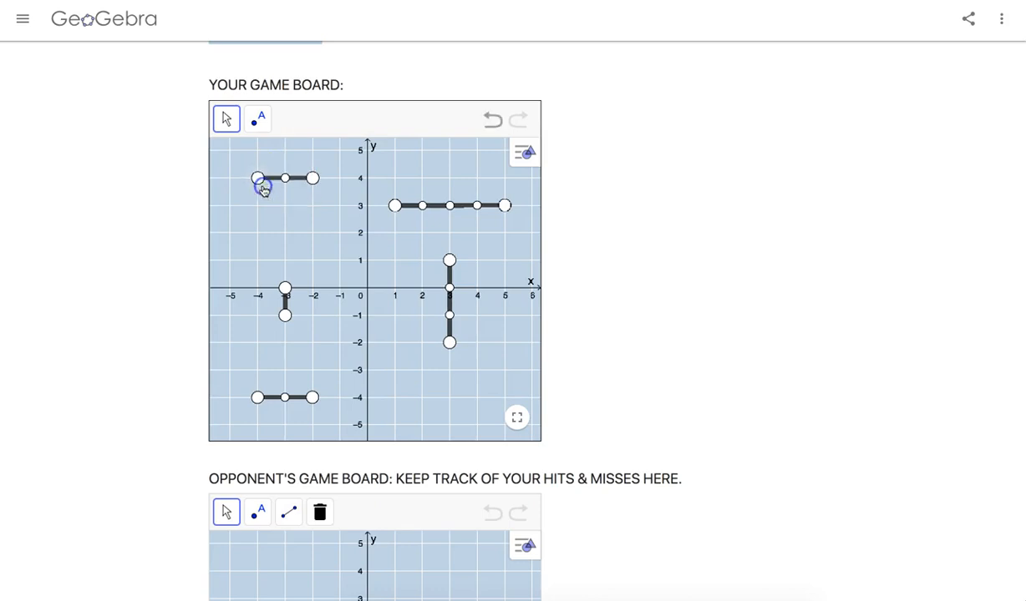
Drag the ships to new spots: three-peg ship to row 4, four-peg ship to x = 4, another to row -4
left_click(255, 178)
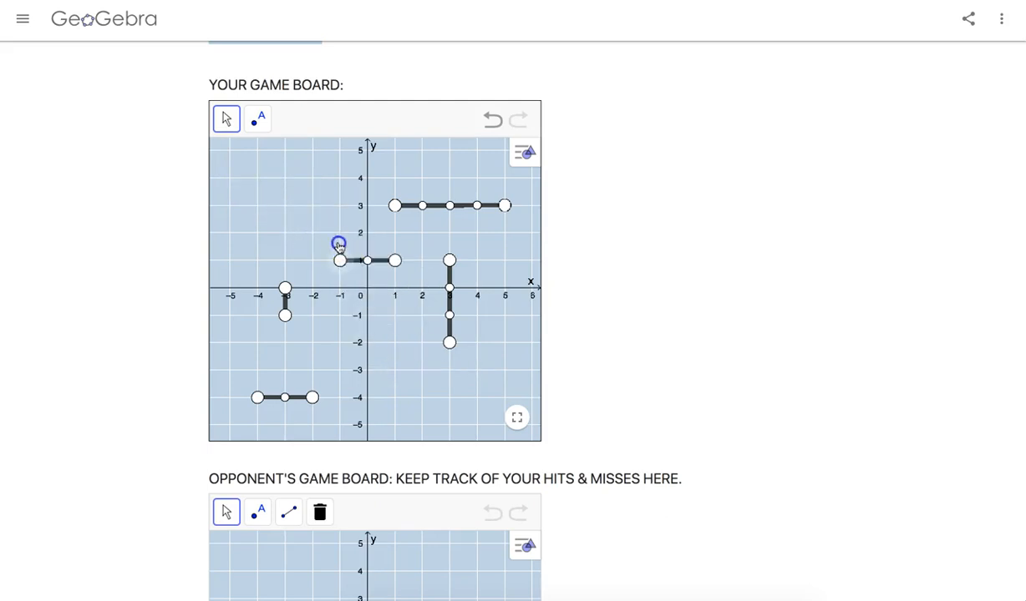
left_click_drag(334, 259, 335, 177)
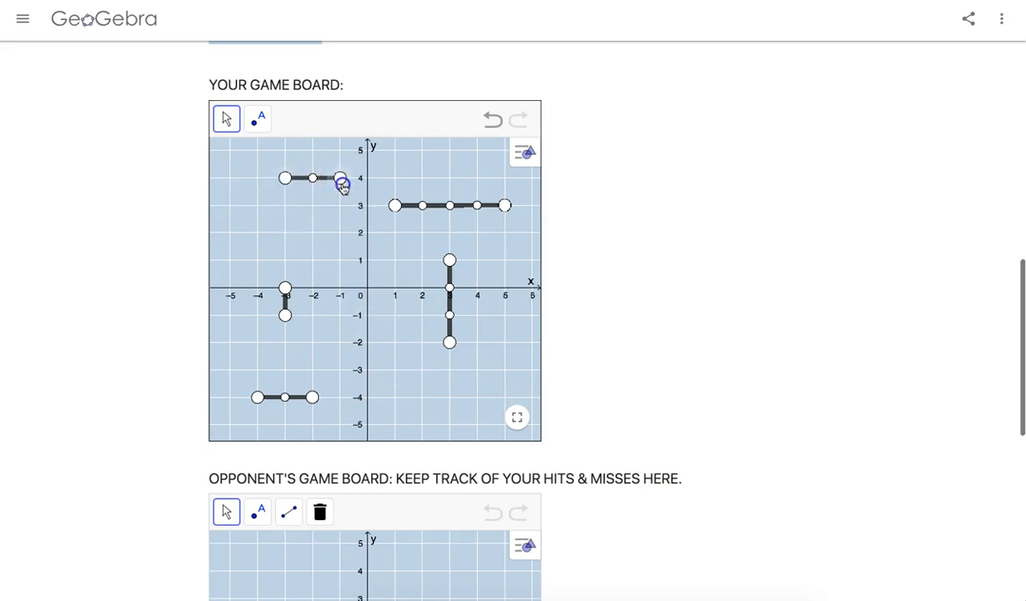
left_click_drag(334, 177, 329, 204)
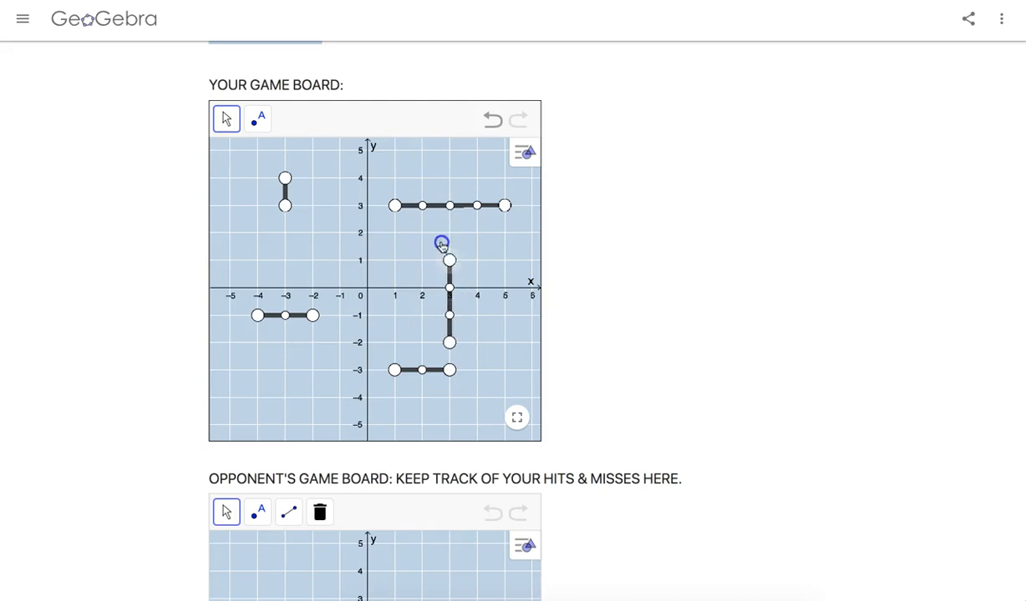
left_click_drag(438, 242, 494, 266)
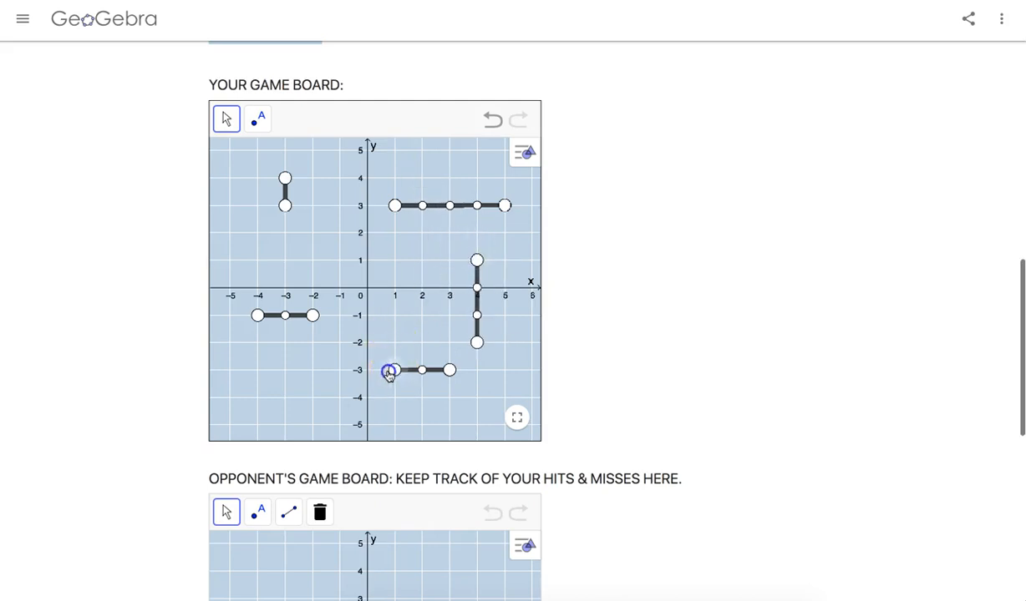
left_click_drag(384, 371, 280, 397)
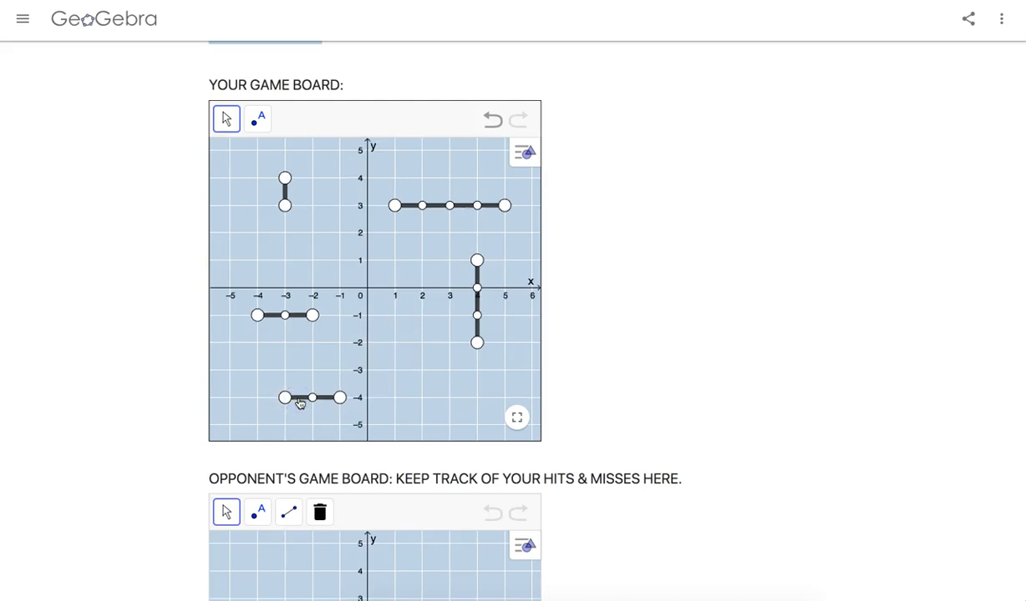
scroll("down", 3)
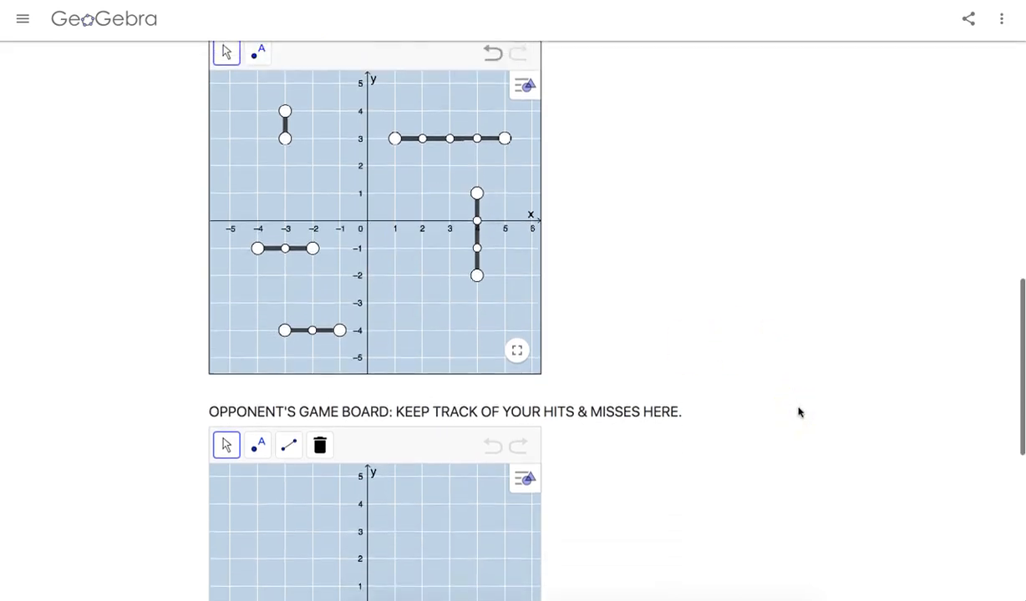
Scroll to the empty OPPONENT'S GAME BOARD and activate the Point tool
scroll("down", 3)
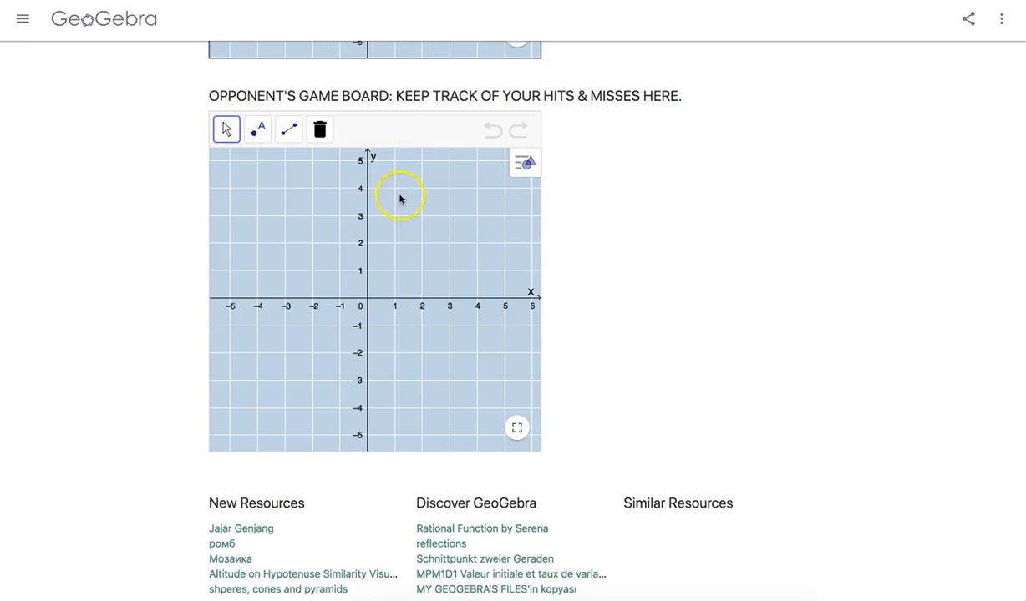
mouse_move(388, 186)
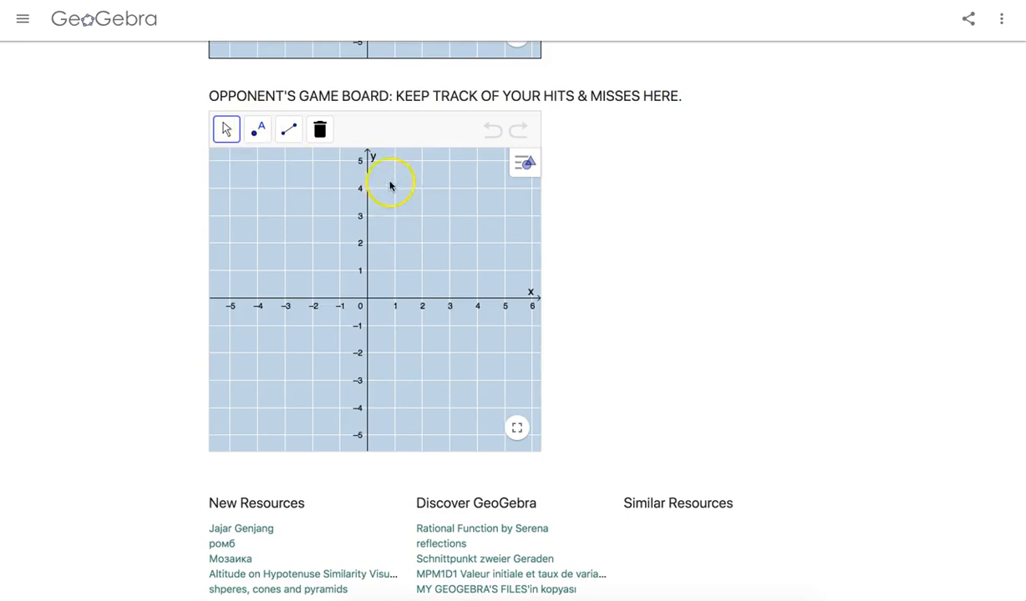
mouse_move(398, 190)
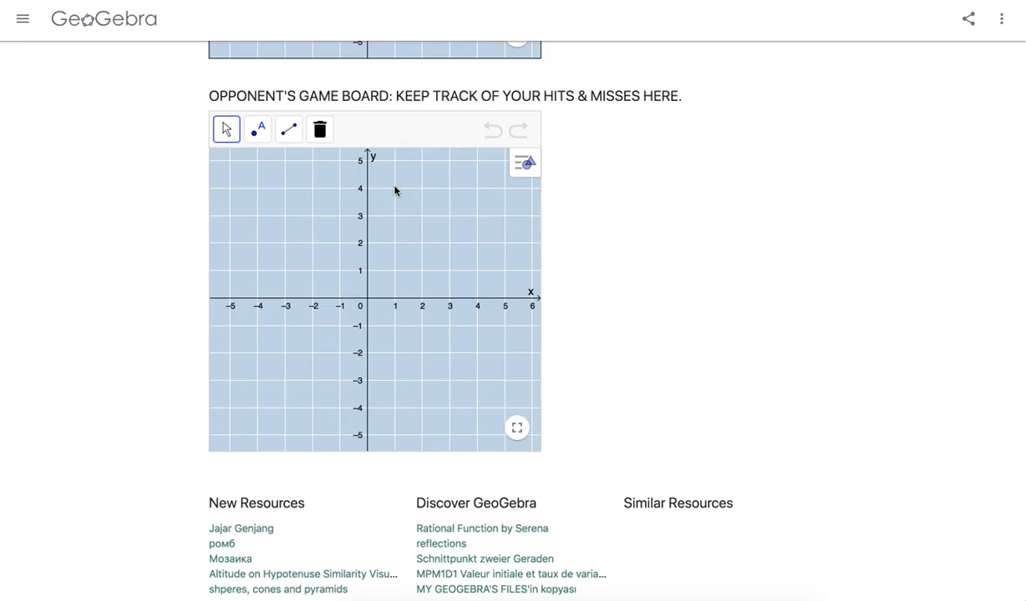
left_click(398, 187)
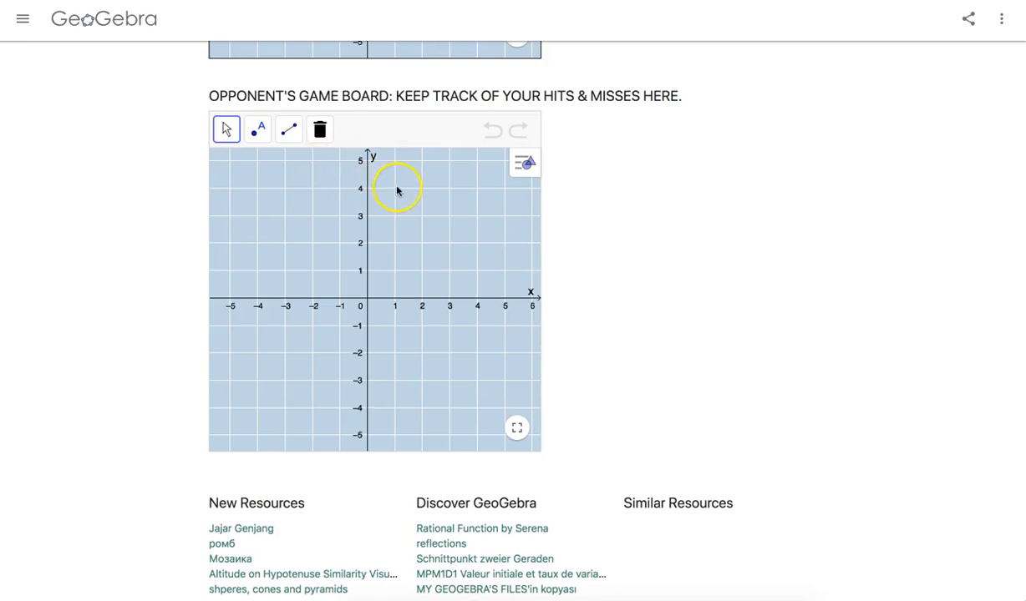
left_click(258, 128)
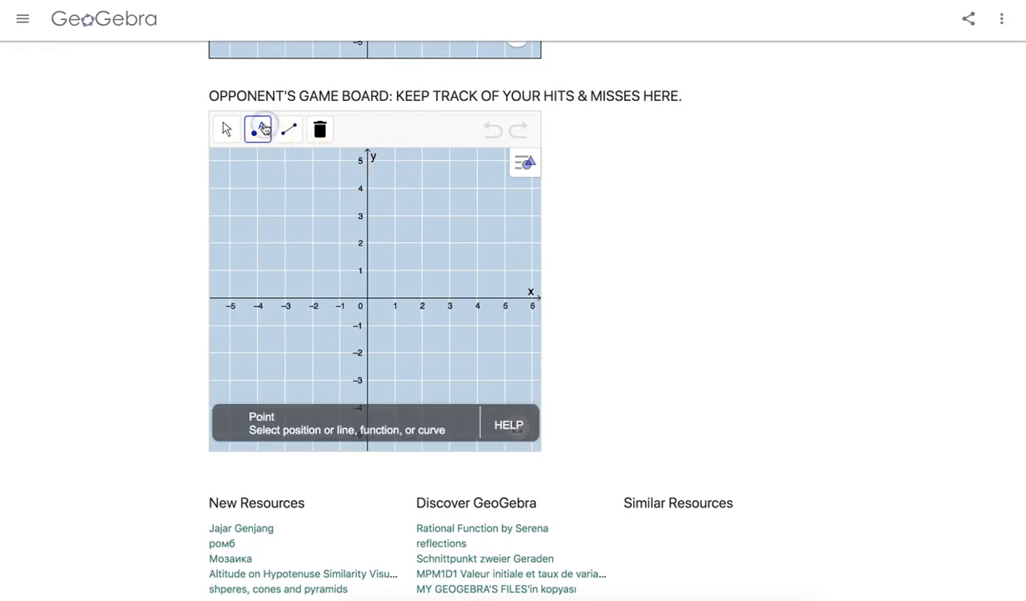
Mark shots as points at (1, 4) and (-3, 2), then select the (-3, 2) point
left_click(394, 189)
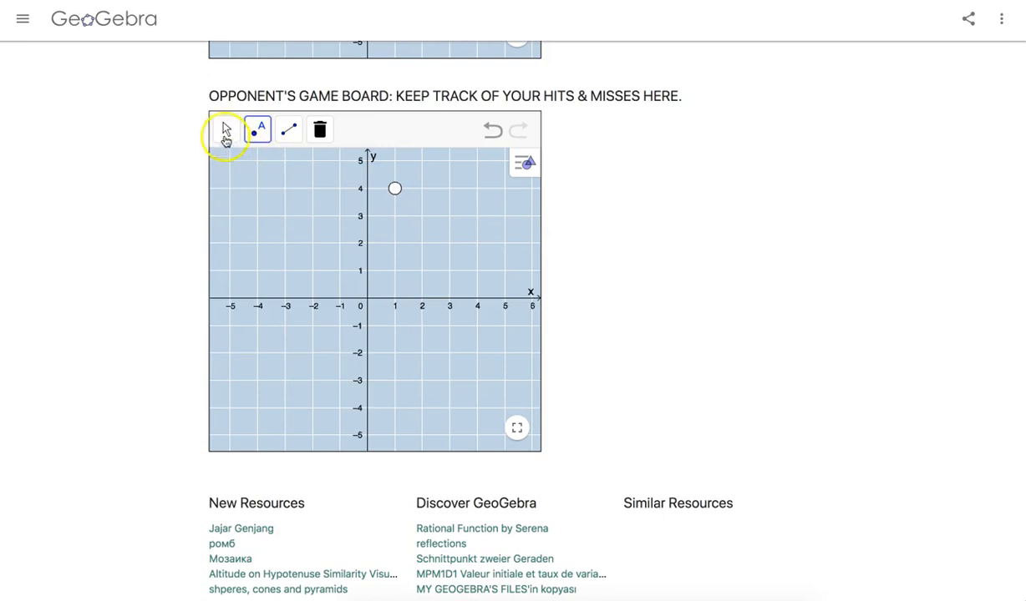
left_click(257, 129)
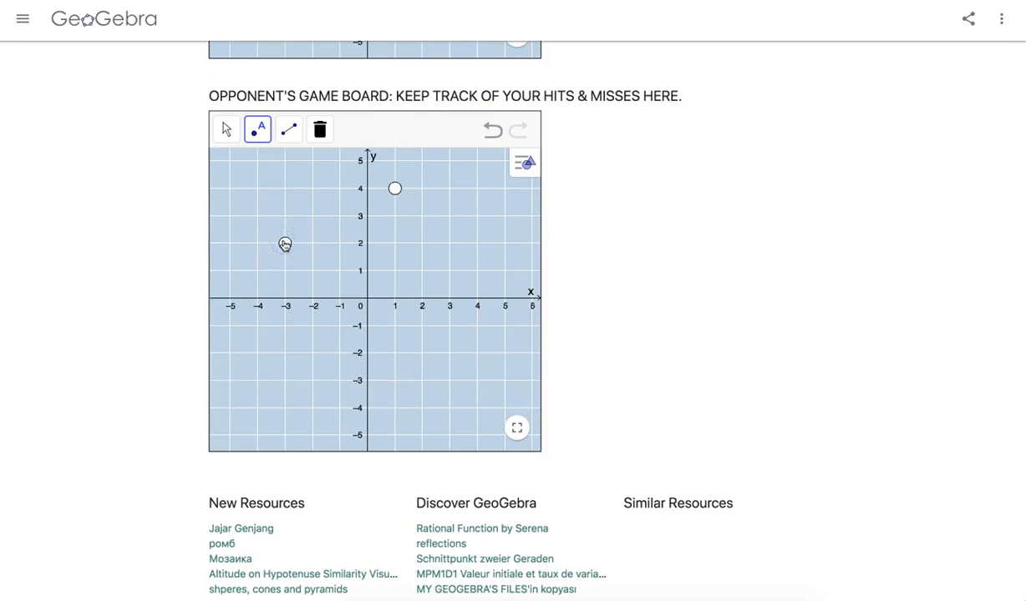
left_click(284, 244)
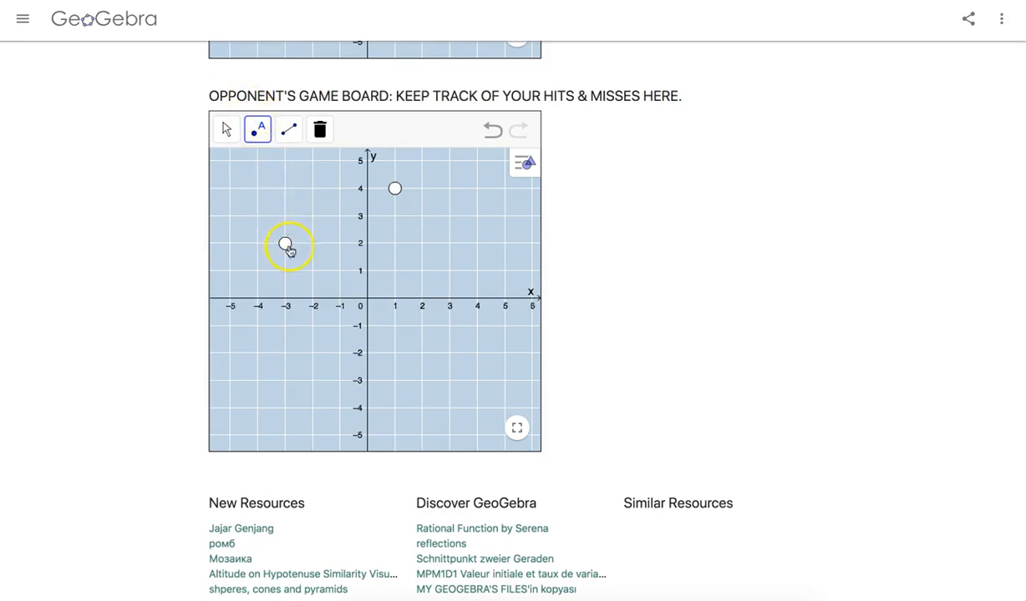
left_click(224, 128)
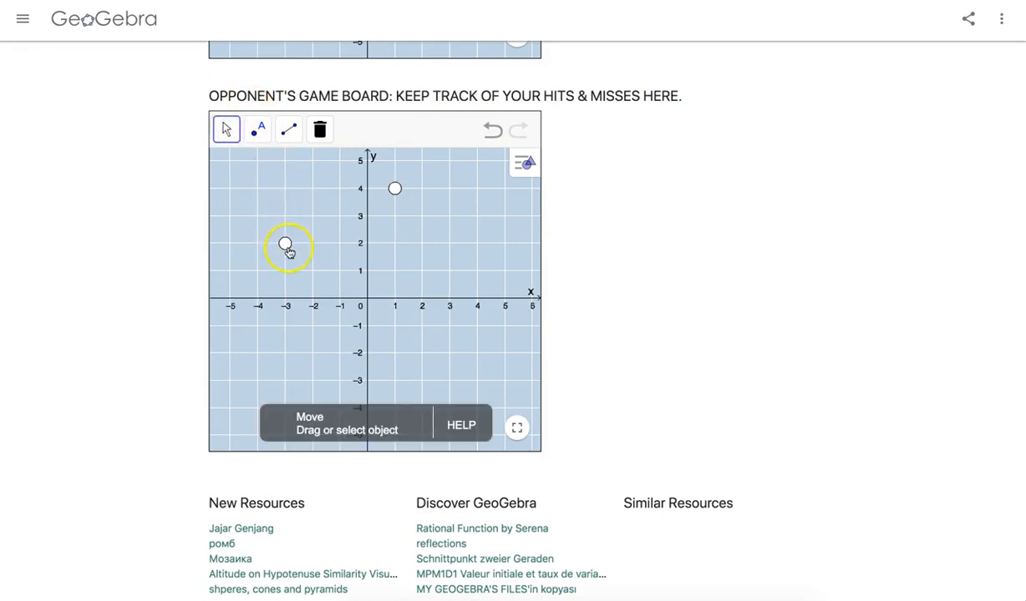
mouse_move(505, 182)
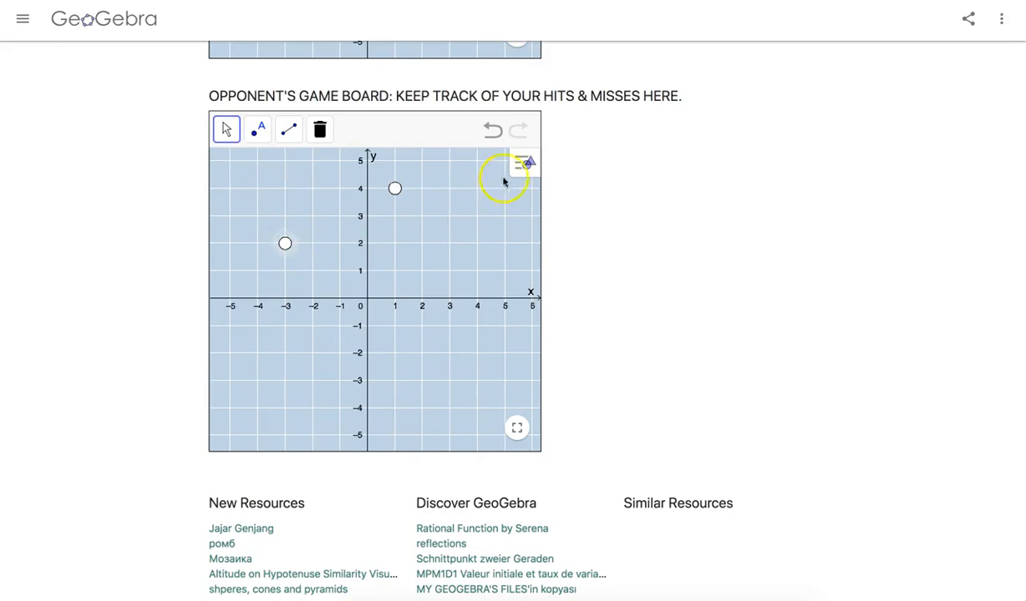
Colour the (-3, 2) point red via the style bar to record a hit
left_click(524, 163)
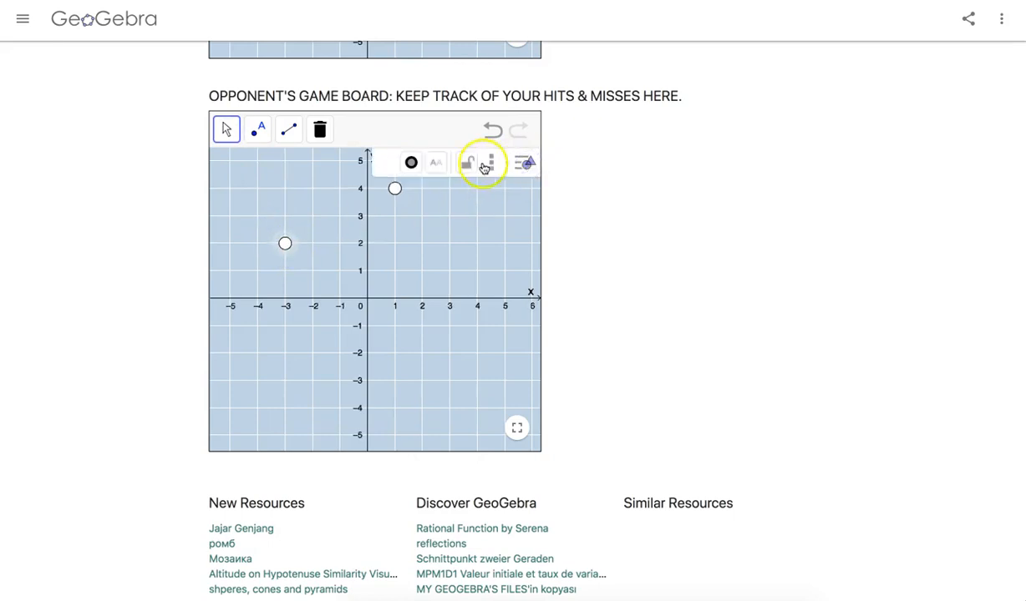
left_click(386, 162)
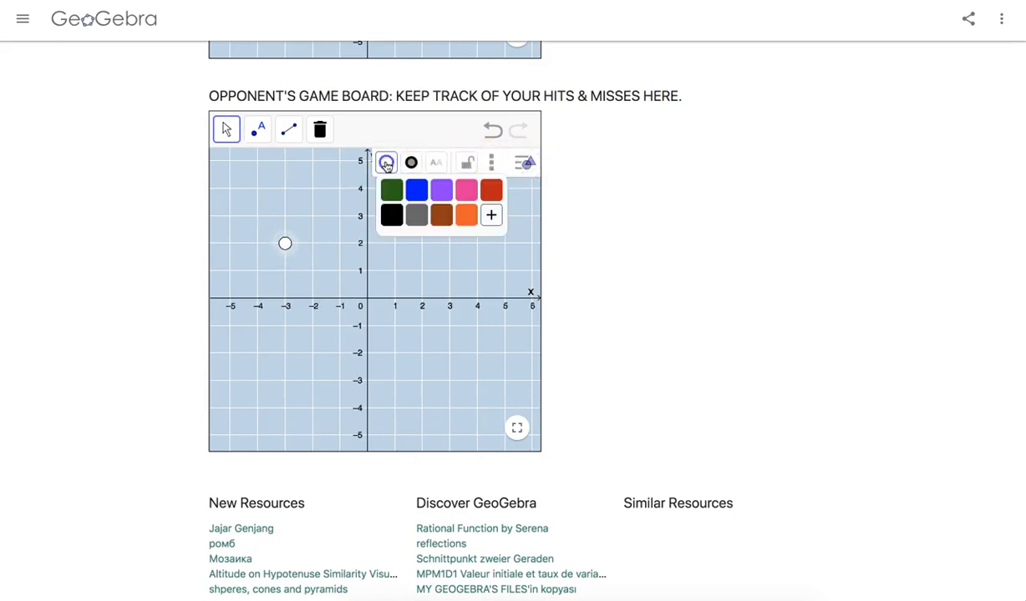
left_click(491, 191)
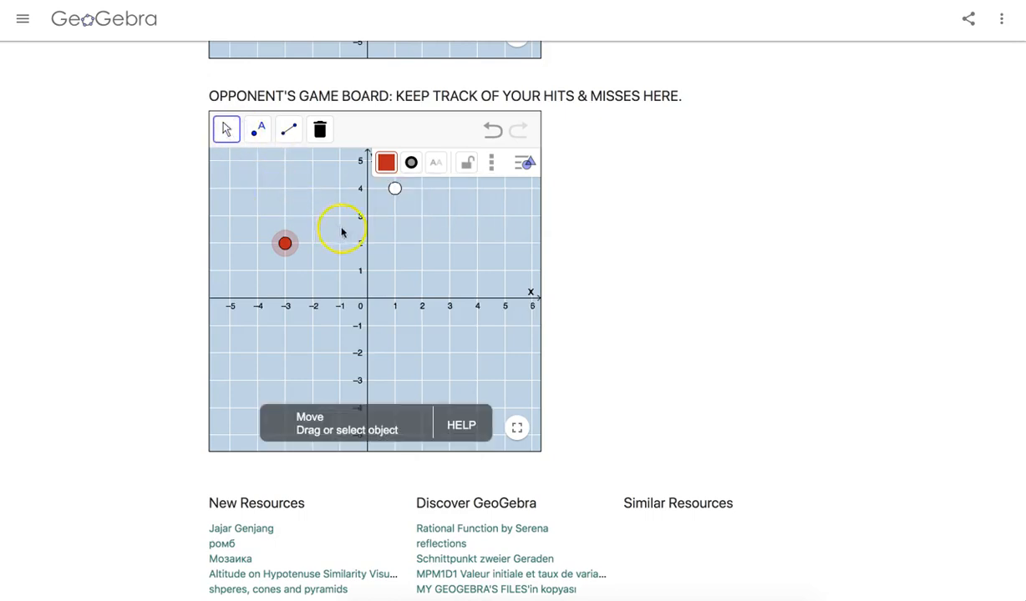
left_click(257, 128)
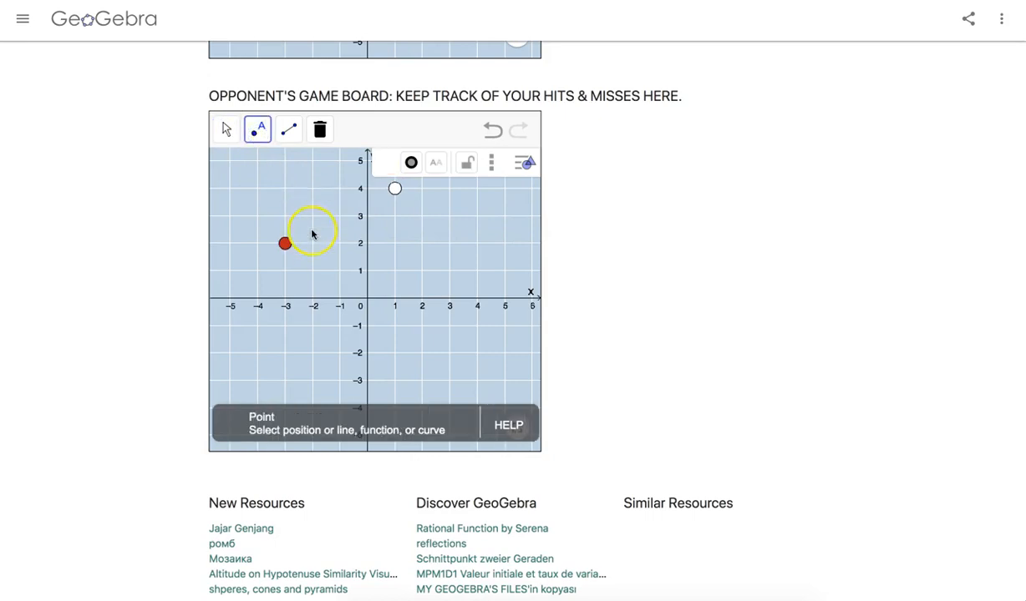
Add red hit points at (-2, 2) and (-1, 2) and join (-3, 2) to (-1, 2) with a segment
left_click(313, 244)
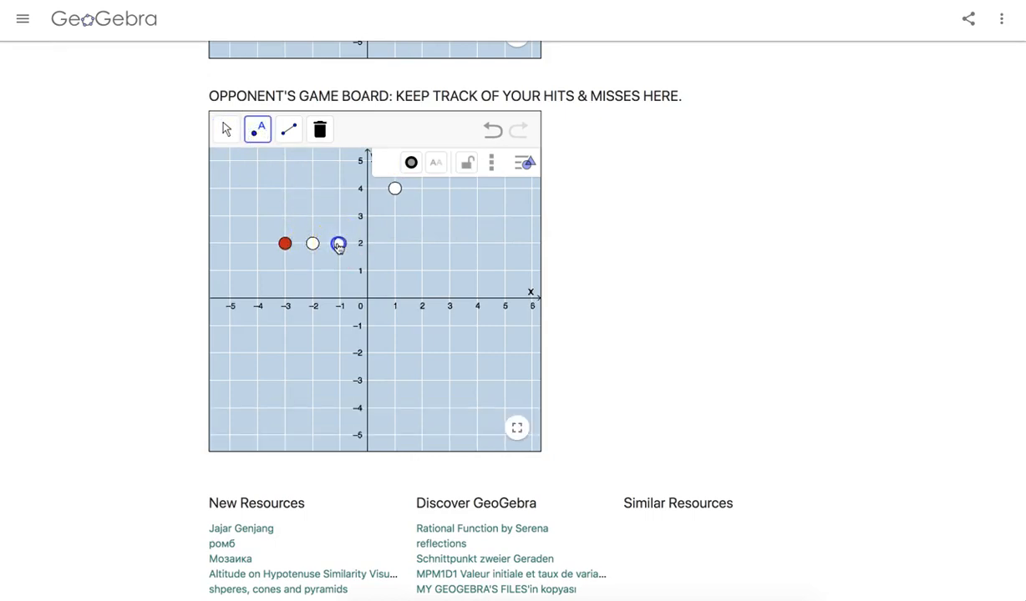
left_click(226, 130)
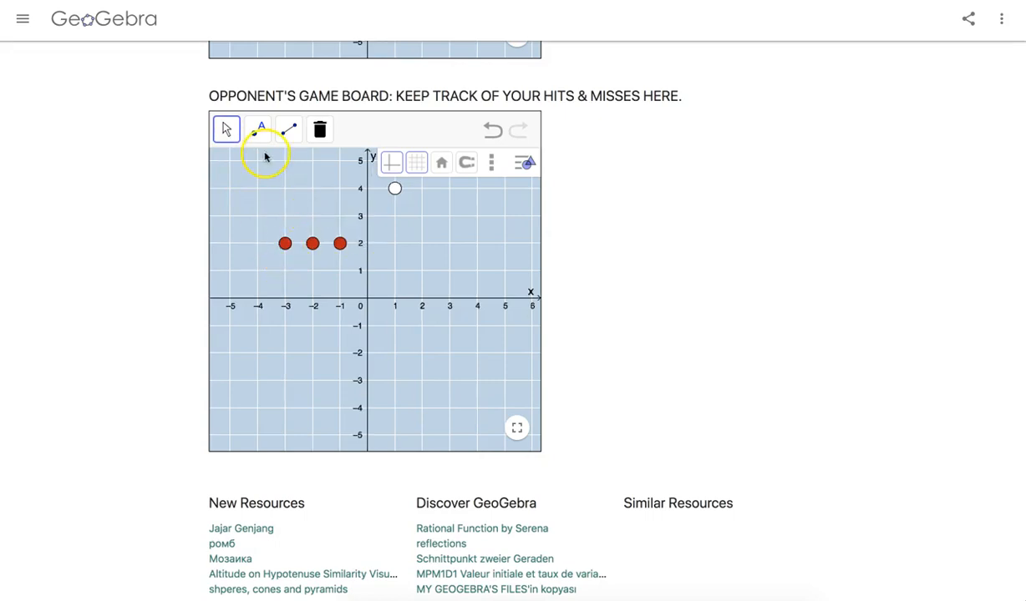
left_click(287, 128)
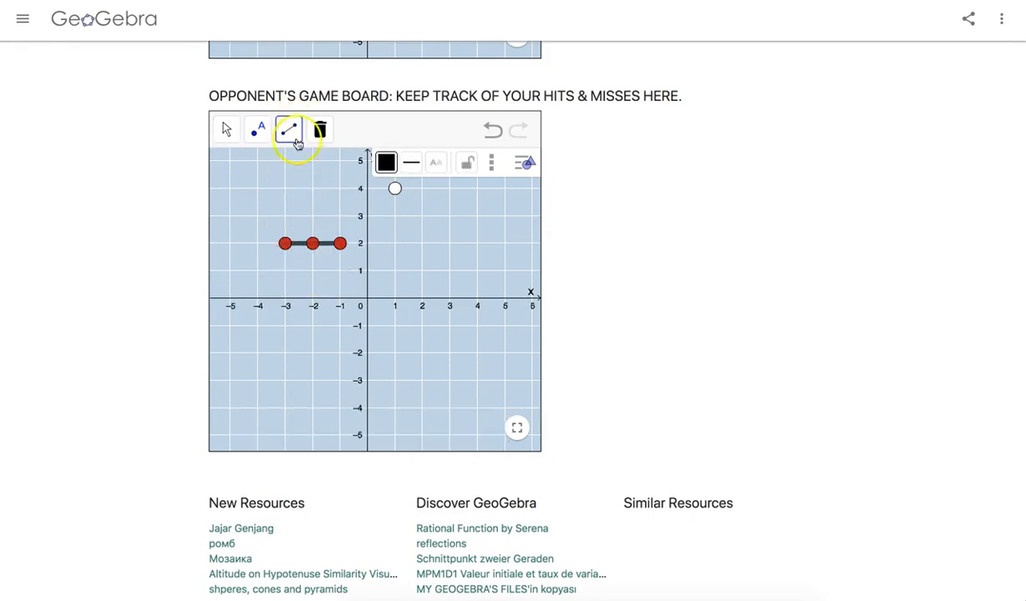
left_click(226, 130)
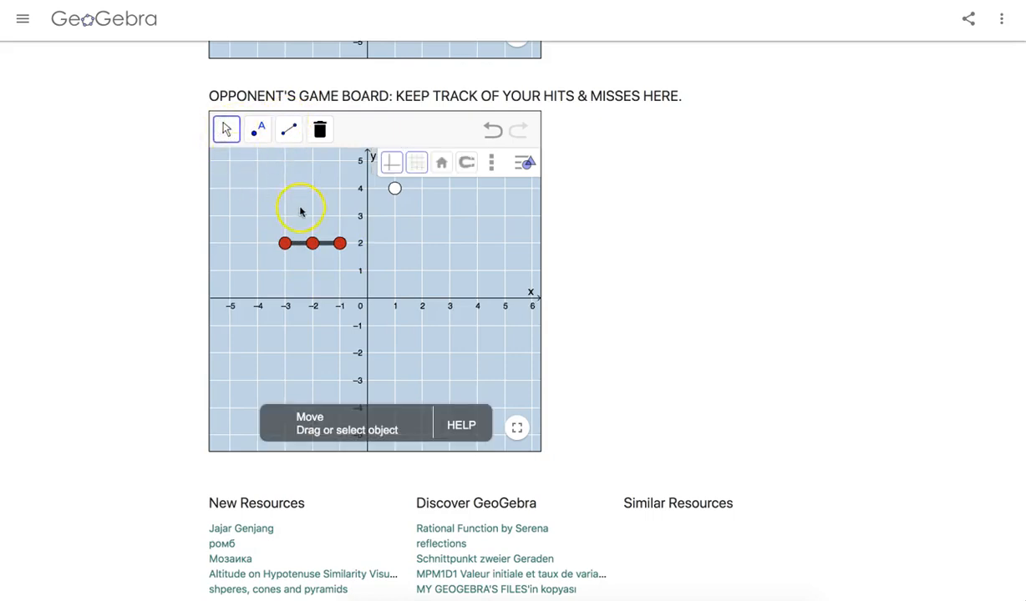
mouse_move(406, 314)
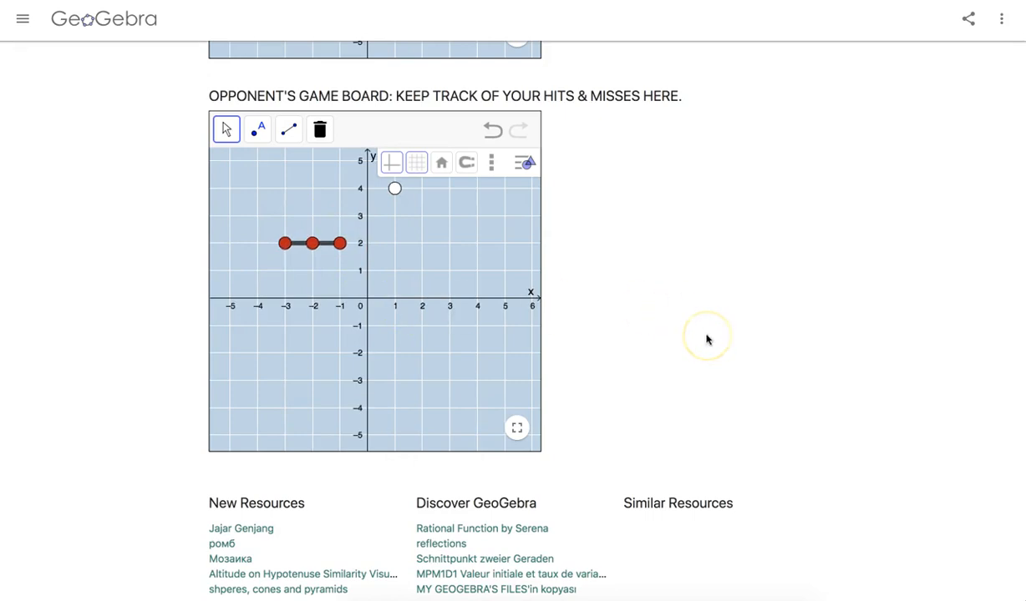
mouse_move(708, 339)
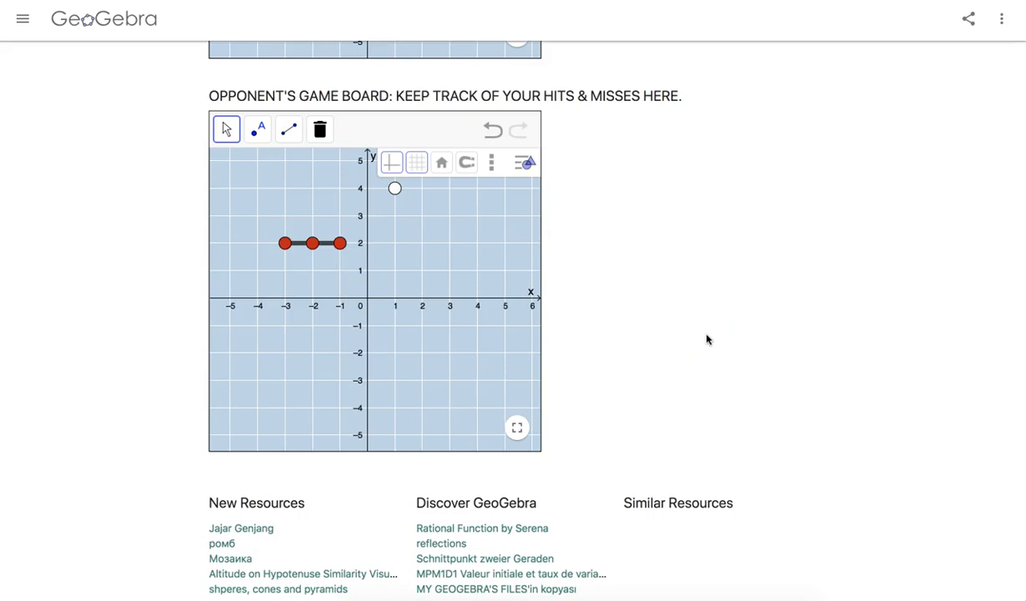
Scroll up to your own board and place red points for the opponent's shots
scroll("up", 3)
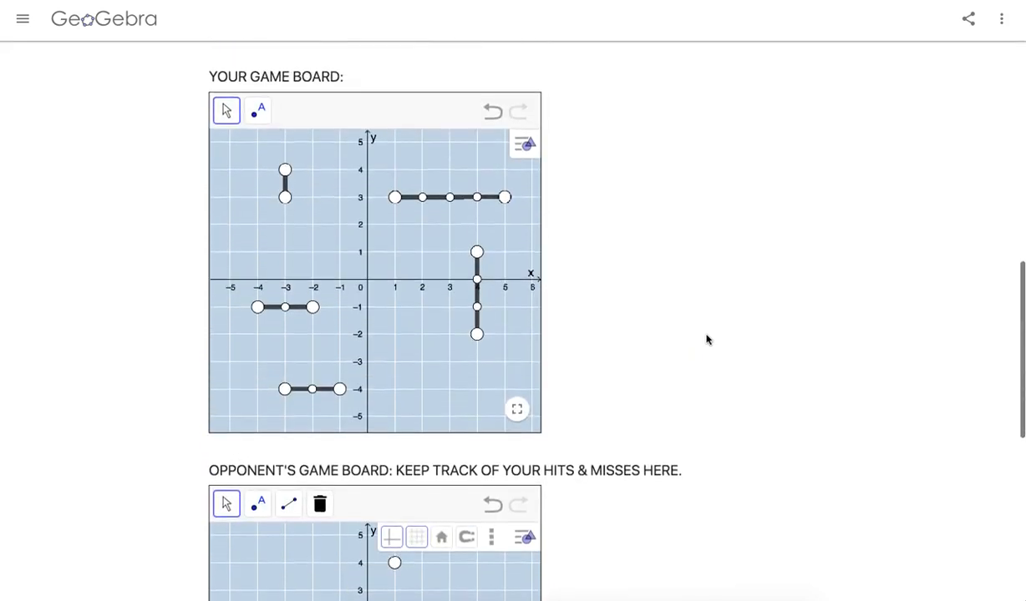
left_click(257, 110)
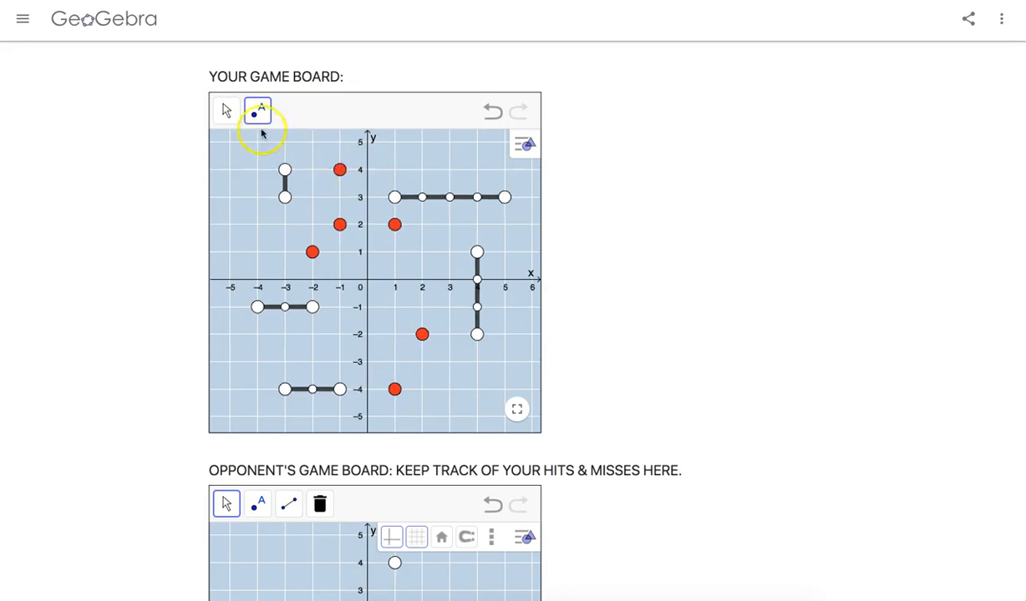
left_click(226, 111)
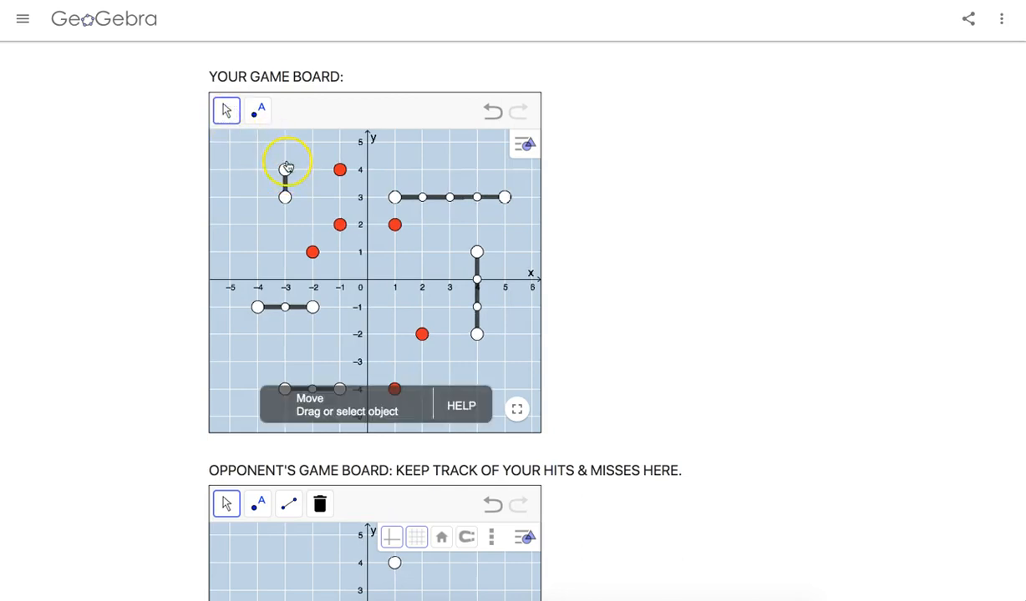
Colour the ship point at (-3, 4) red to mark it as hit
left_click(258, 110)
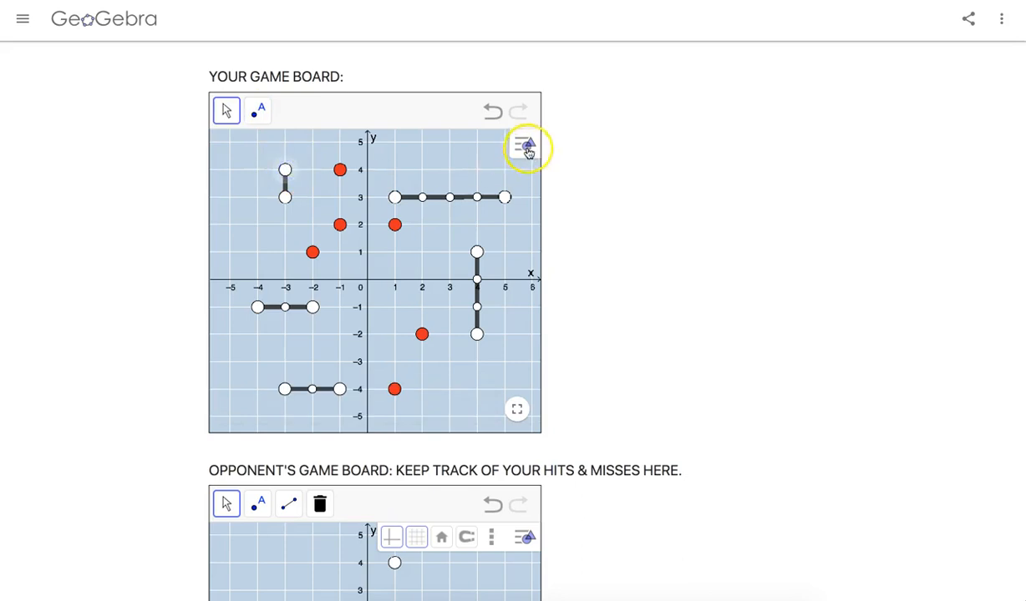
left_click(524, 145)
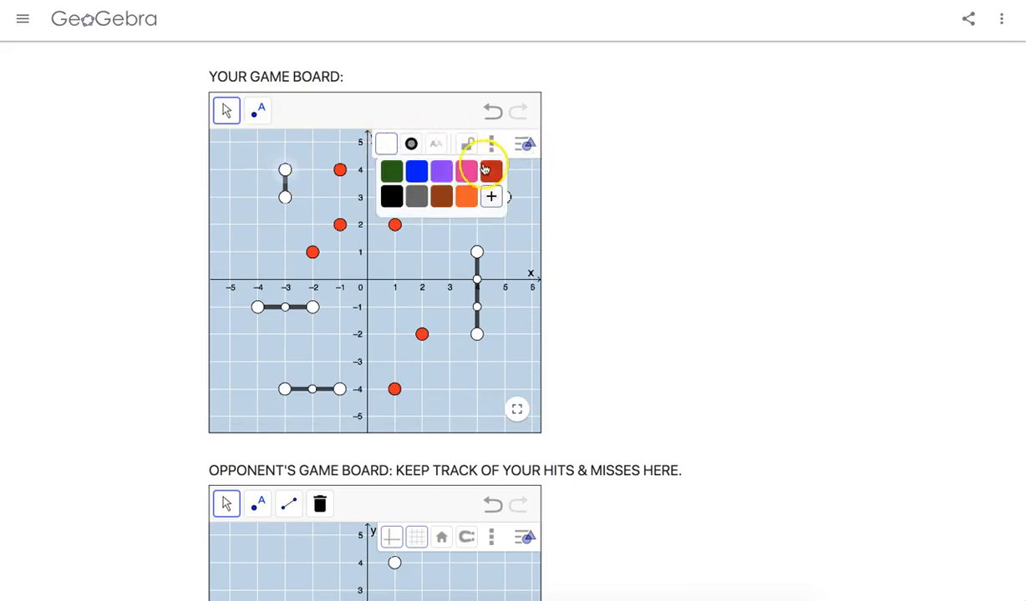
left_click(491, 170)
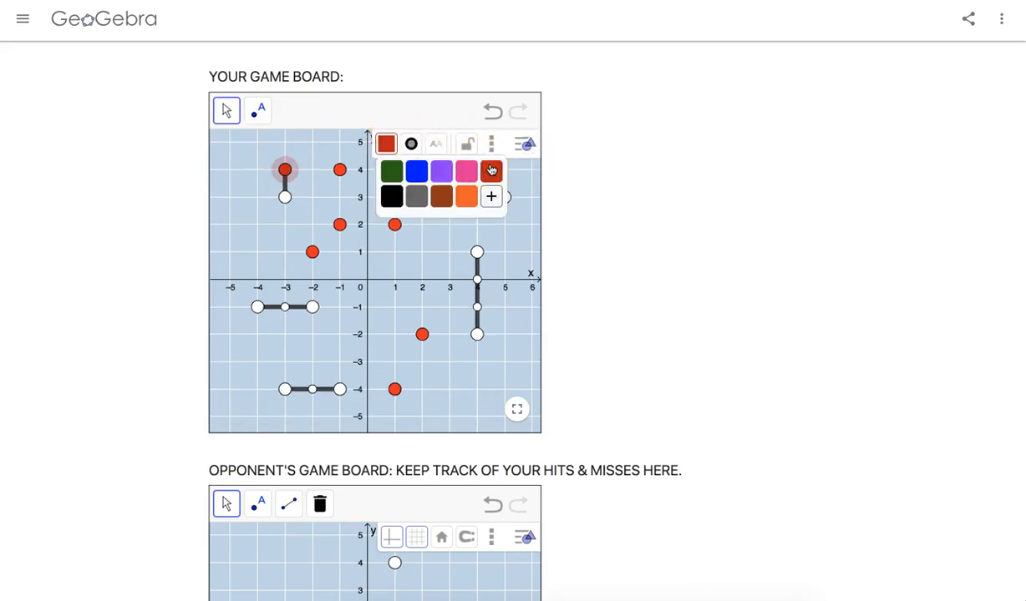